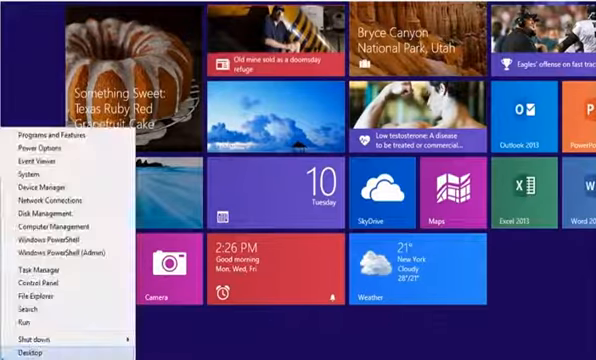
{"action": "mouse_move", "coordinate": [62, 288]}
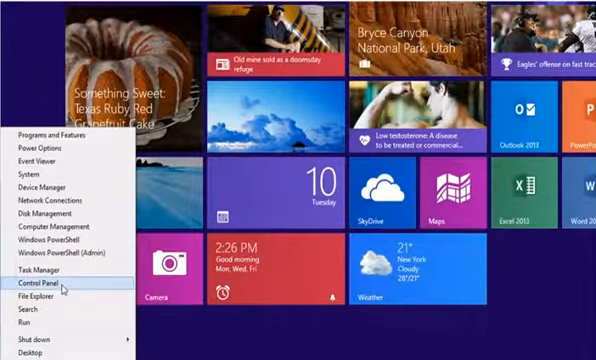
Open Control Panel from the Start corner's quick link menu.
{"action": "left_click", "coordinate": [46, 286]}
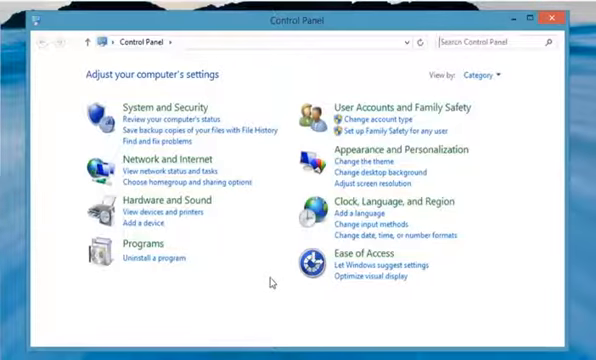
{"action": "mouse_move", "coordinate": [412, 113]}
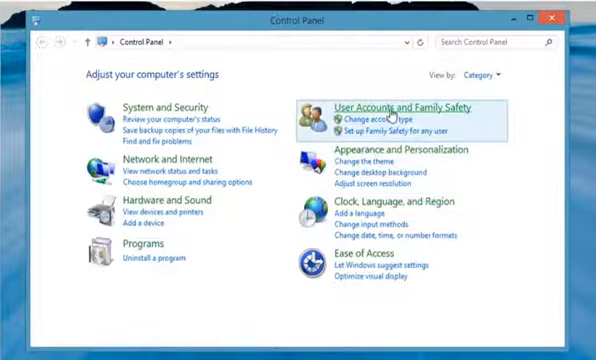
Open the User Accounts and Family Safety category.
{"action": "left_click", "coordinate": [398, 108]}
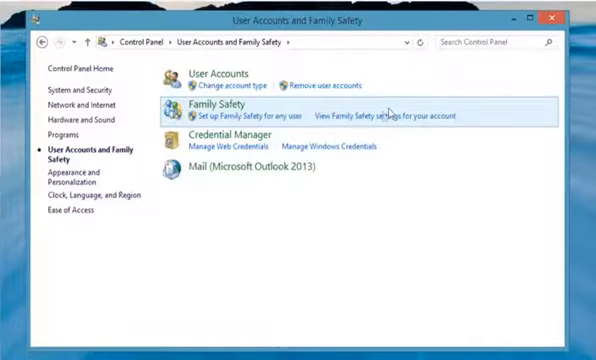
{"action": "mouse_move", "coordinate": [235, 169]}
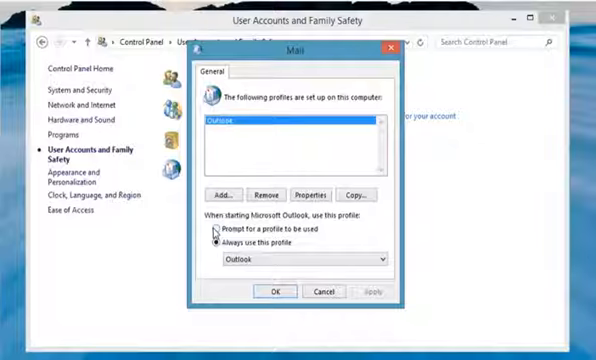
Select 'Prompt for a profile to be used' and add a profile named 'My New Profile'.
{"action": "left_click", "coordinate": [209, 228]}
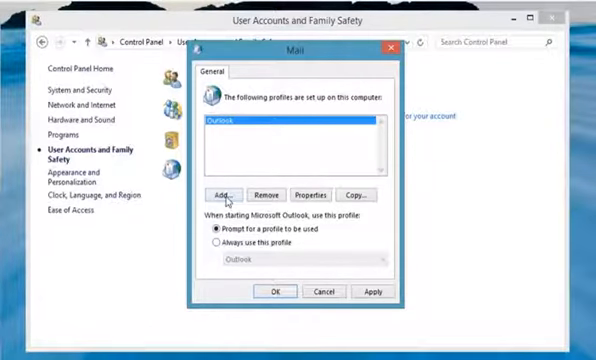
{"action": "left_click", "coordinate": [216, 194]}
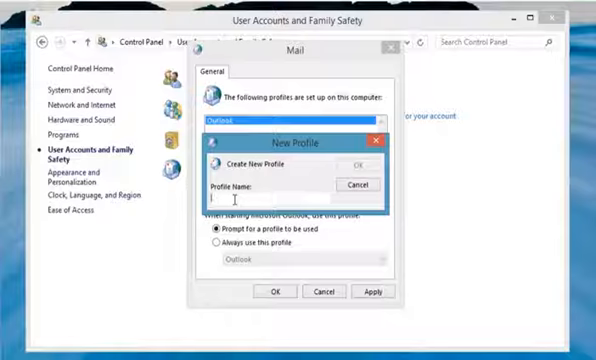
{"action": "type", "text": "Ma"}
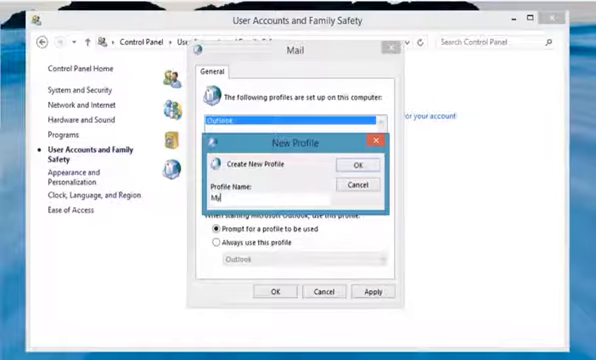
{"action": "type", "text": "y New P"}
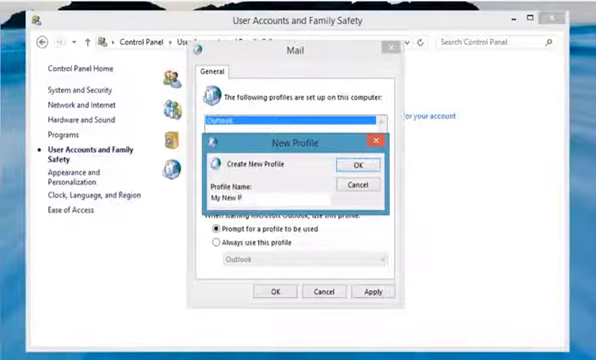
{"action": "type", "text": "rofile"}
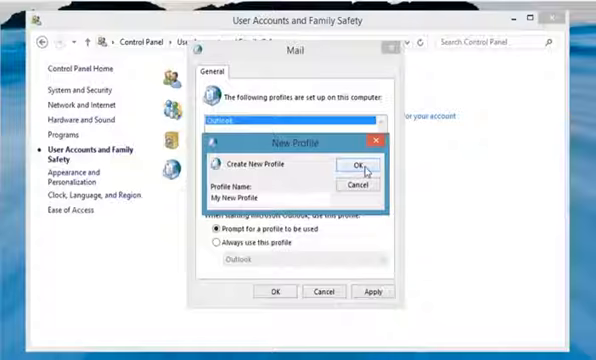
{"action": "left_click", "coordinate": [353, 166]}
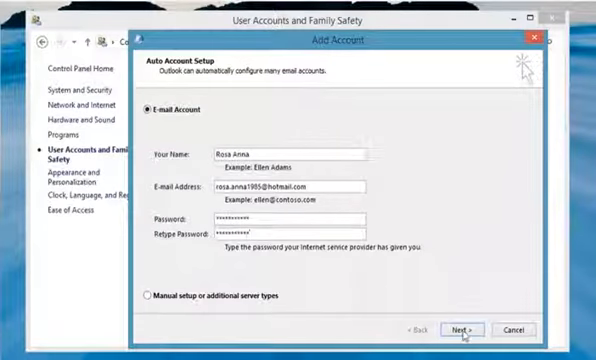
Submit the entered name, e-mail address and password for automatic account setup.
{"action": "left_click", "coordinate": [471, 329]}
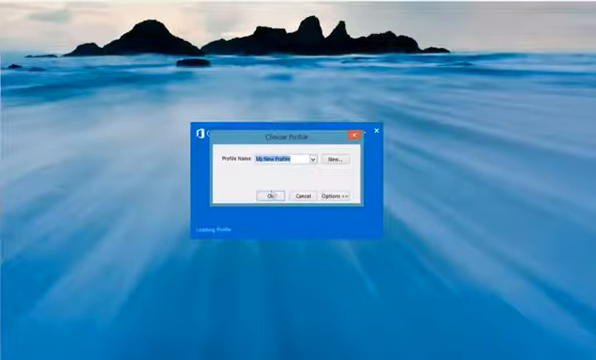
Choose 'My New Profile' at Outlook startup and open its Inbox.
{"action": "left_click", "coordinate": [269, 196]}
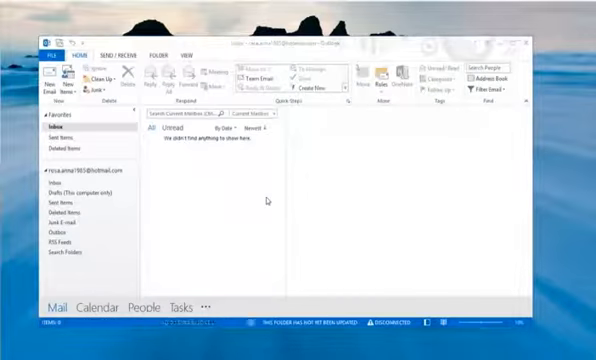